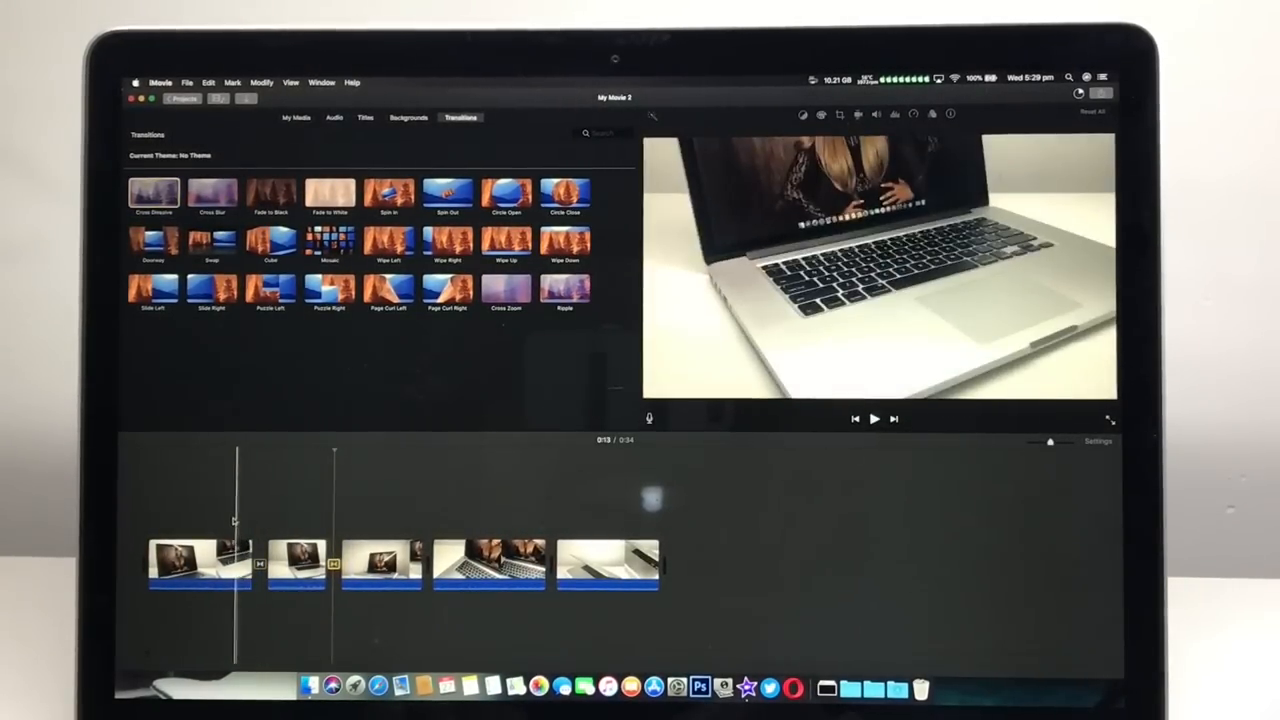
# Play the movie starting just before the first transition between the laptop clips.
pyautogui.click(873, 418)
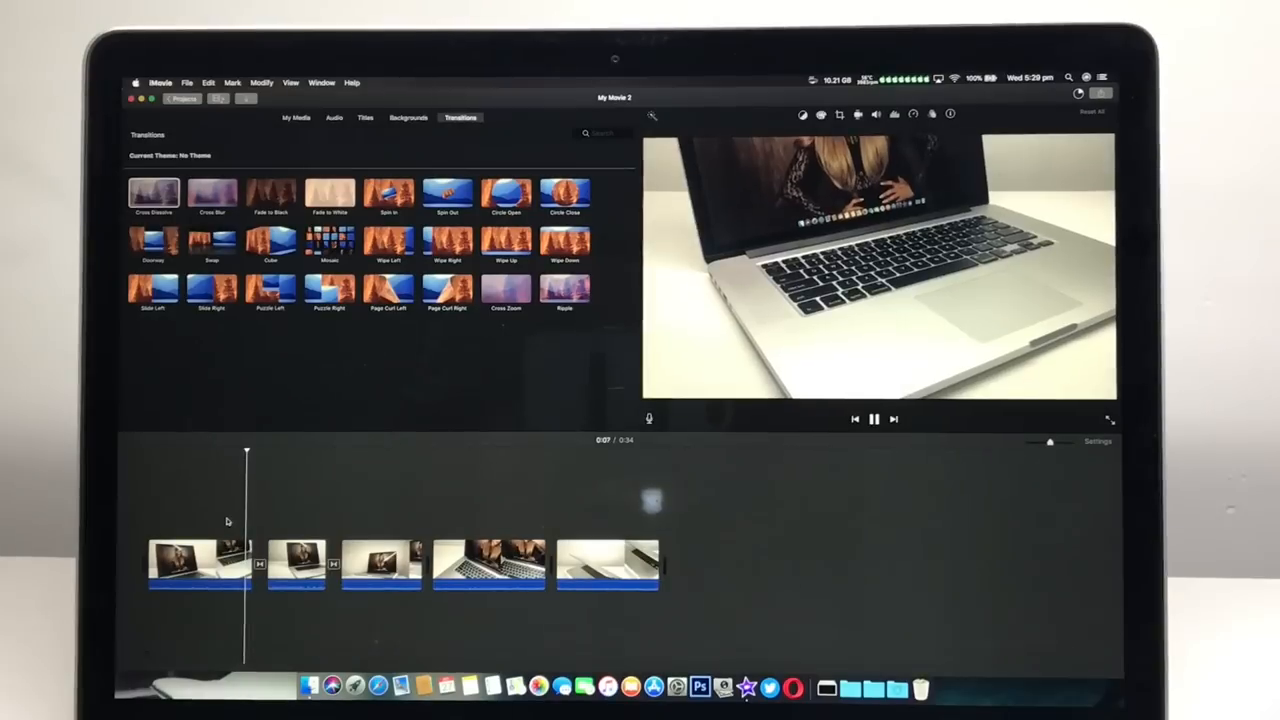